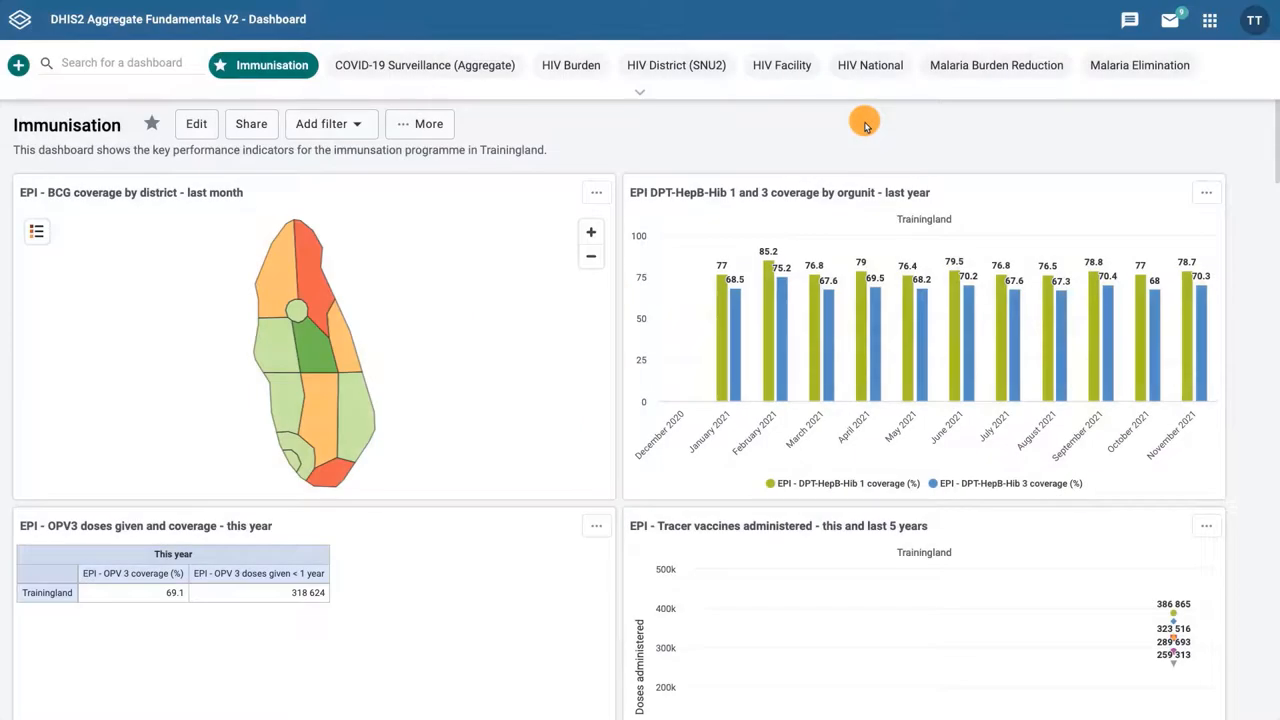
# Step: Launch the Data Quality app from the DHIS2 apps menu
pyautogui.click(1208, 20)
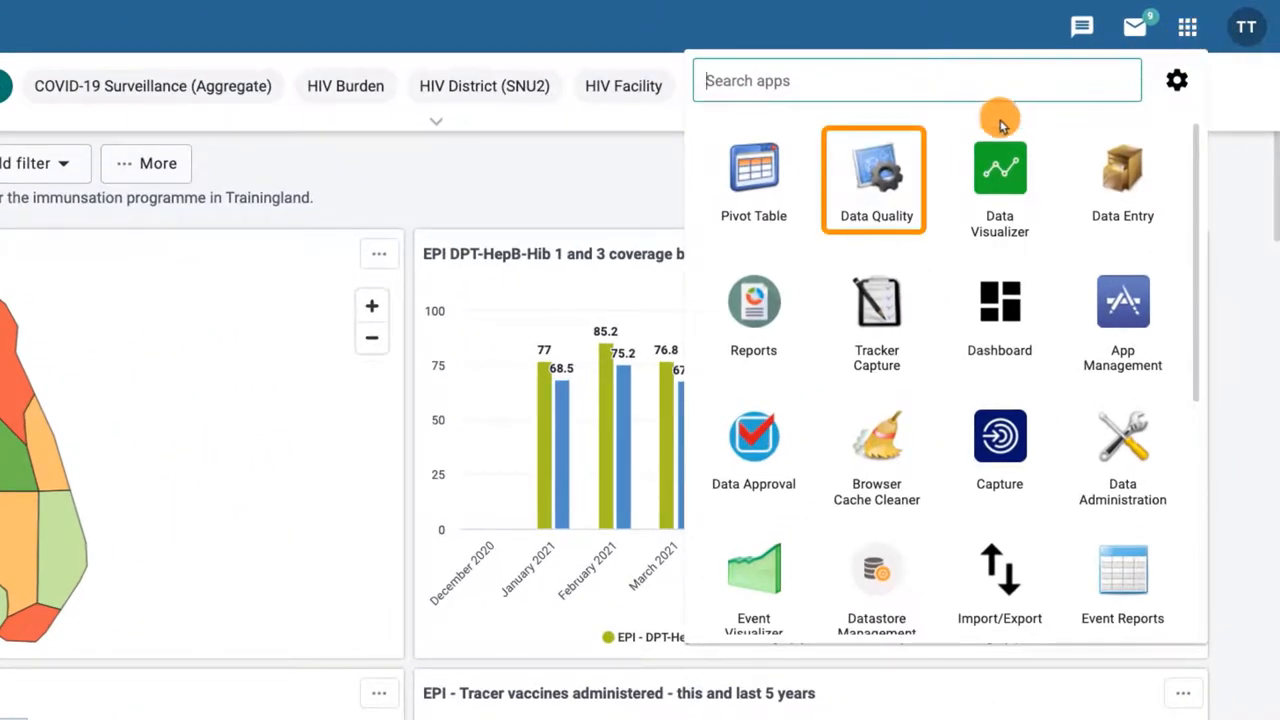
pyautogui.click(876, 178)
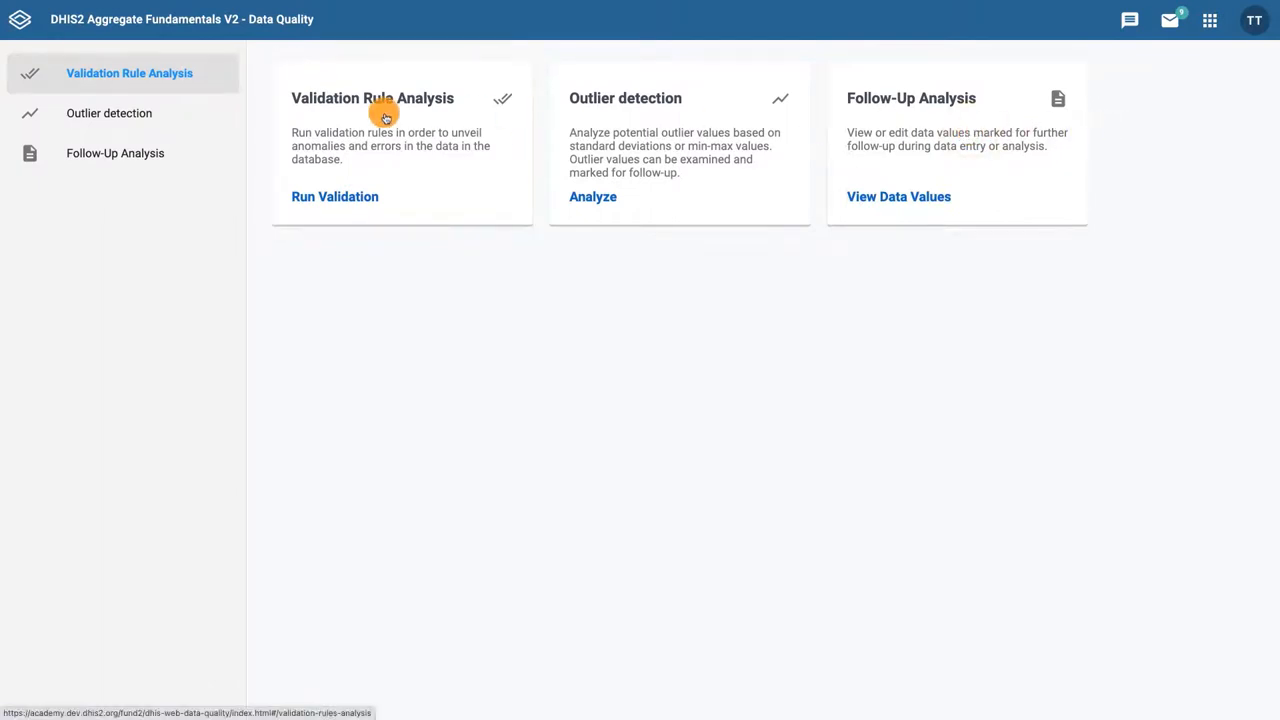
# Step: Start a Validation Rule Analysis from the Data Quality landing page
pyautogui.click(336, 196)
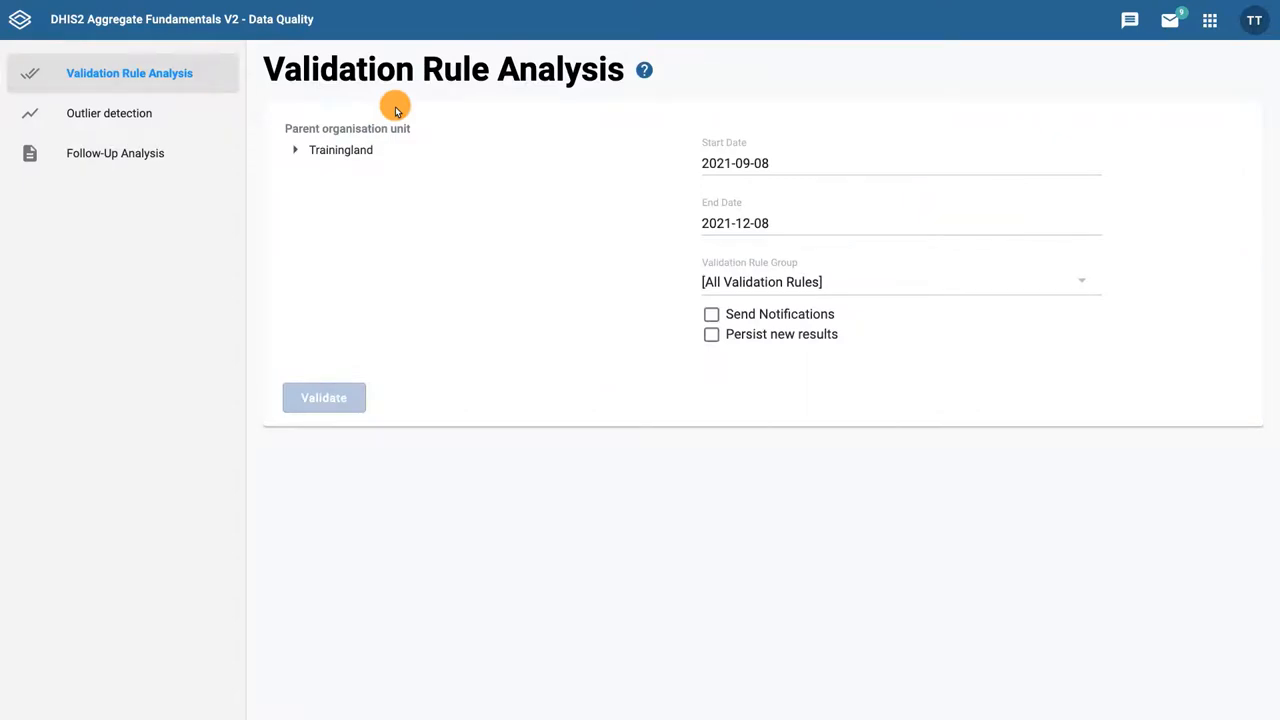
pyautogui.click(340, 148)
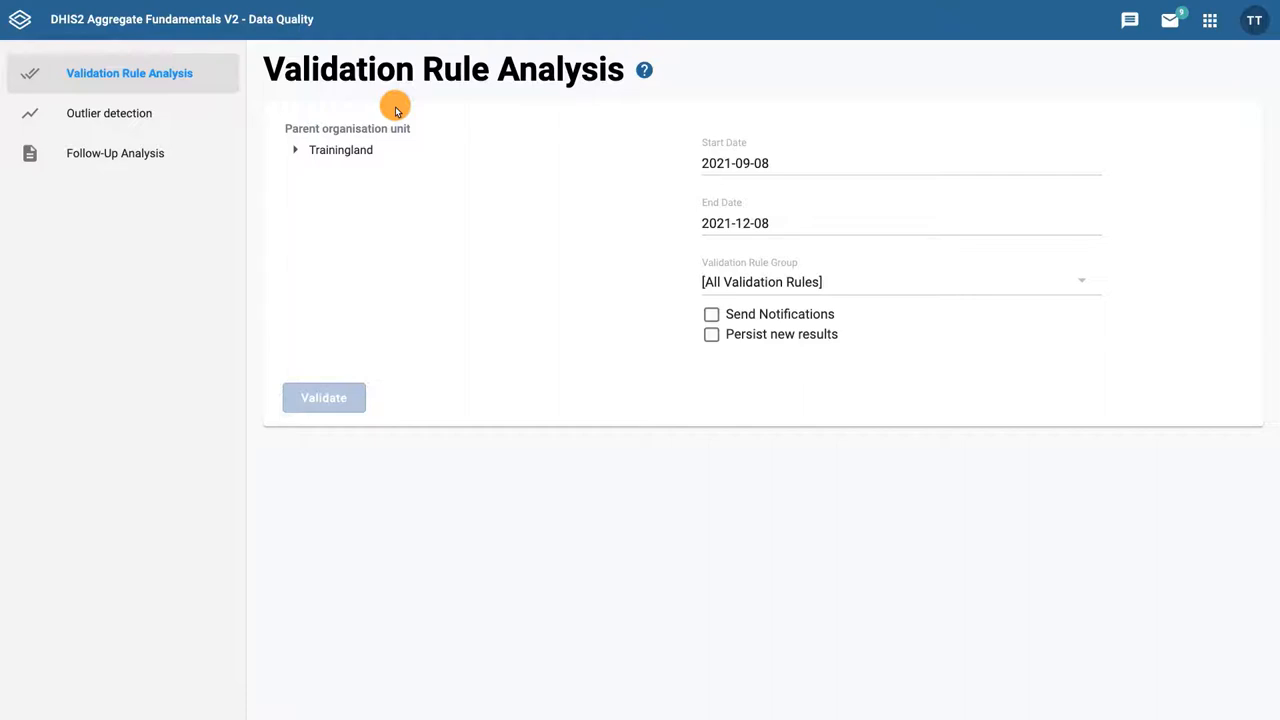
pyautogui.click(340, 150)
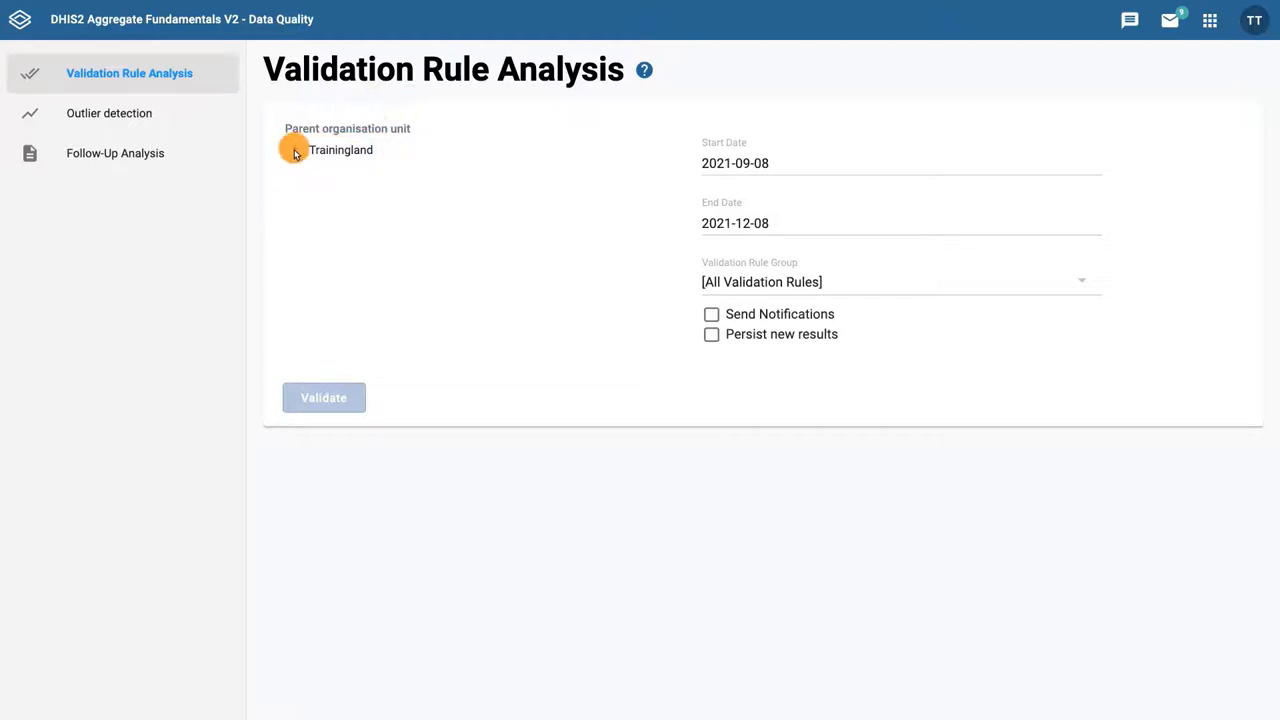
# Step: Choose Bird District under Trainingland > Animal Region as the organisation unit
pyautogui.click(292, 148)
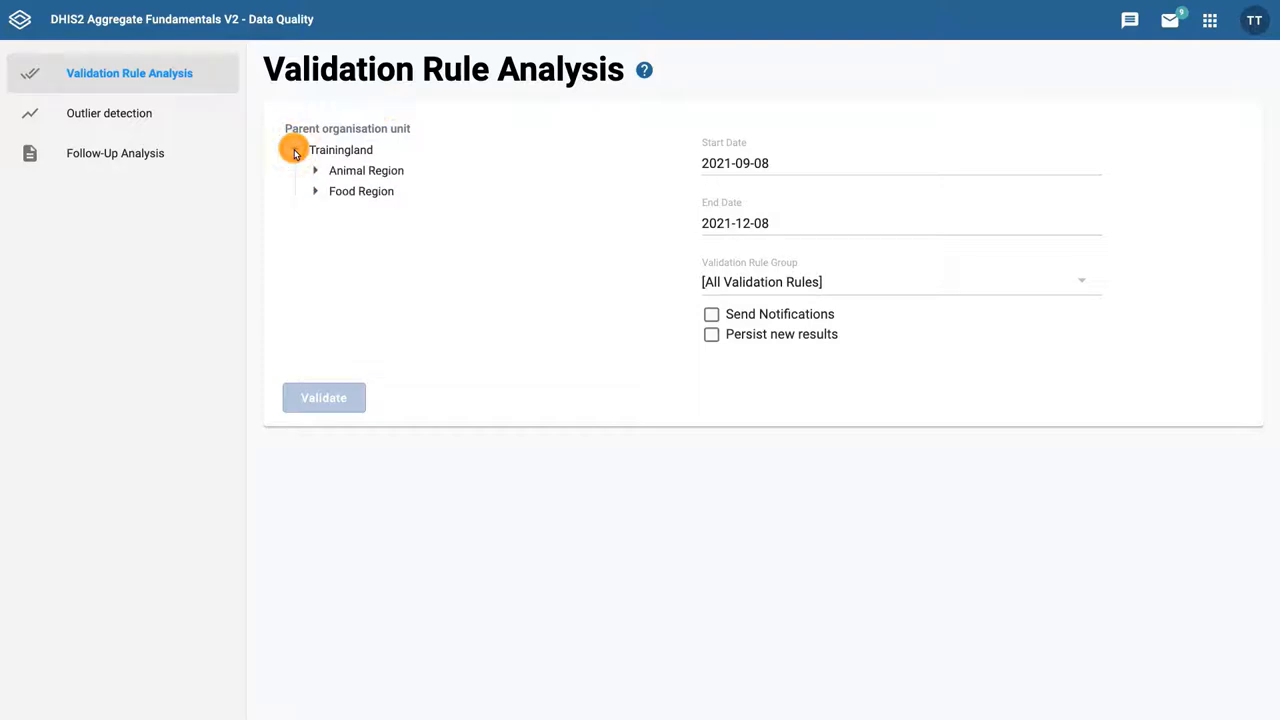
pyautogui.click(316, 170)
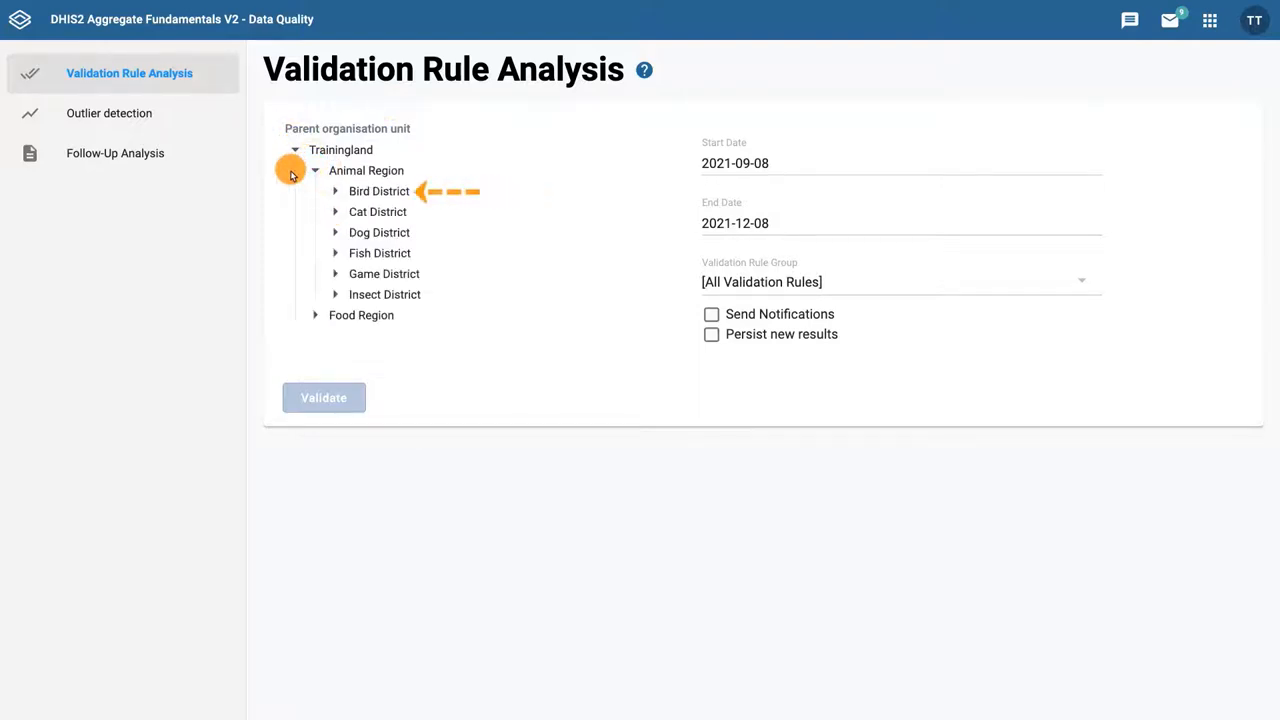
pyautogui.click(380, 192)
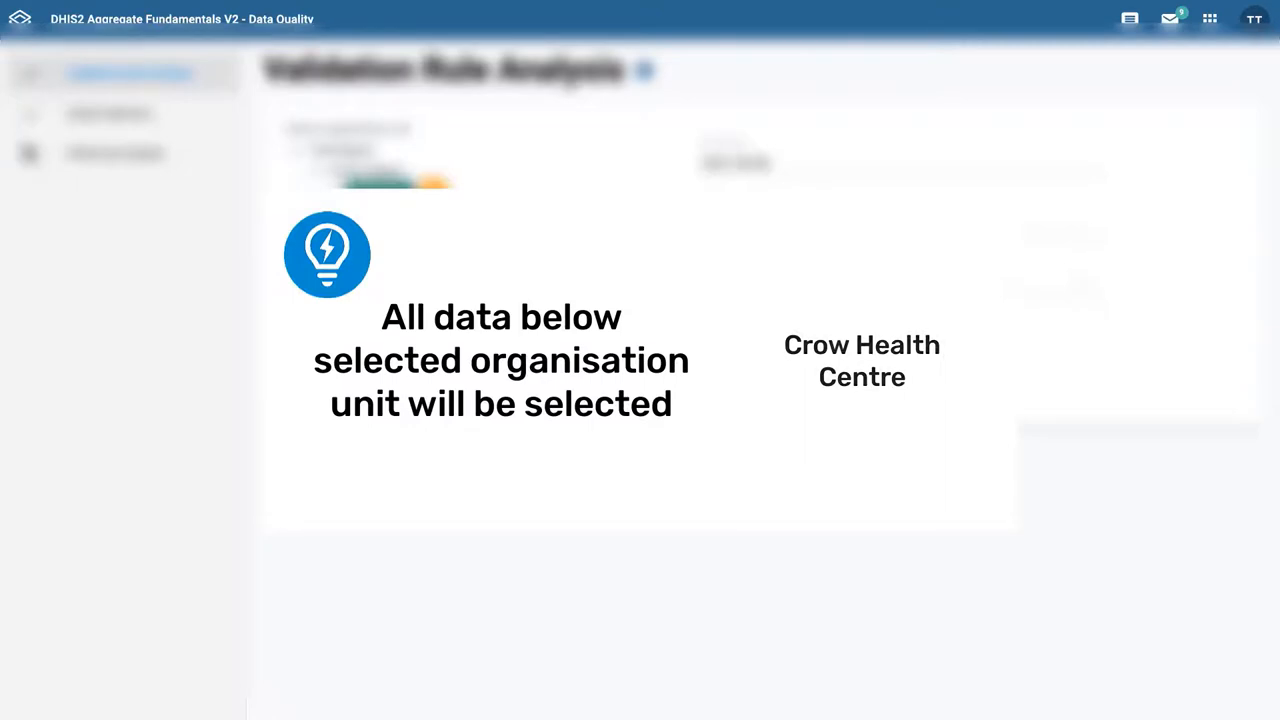
pyautogui.click(378, 192)
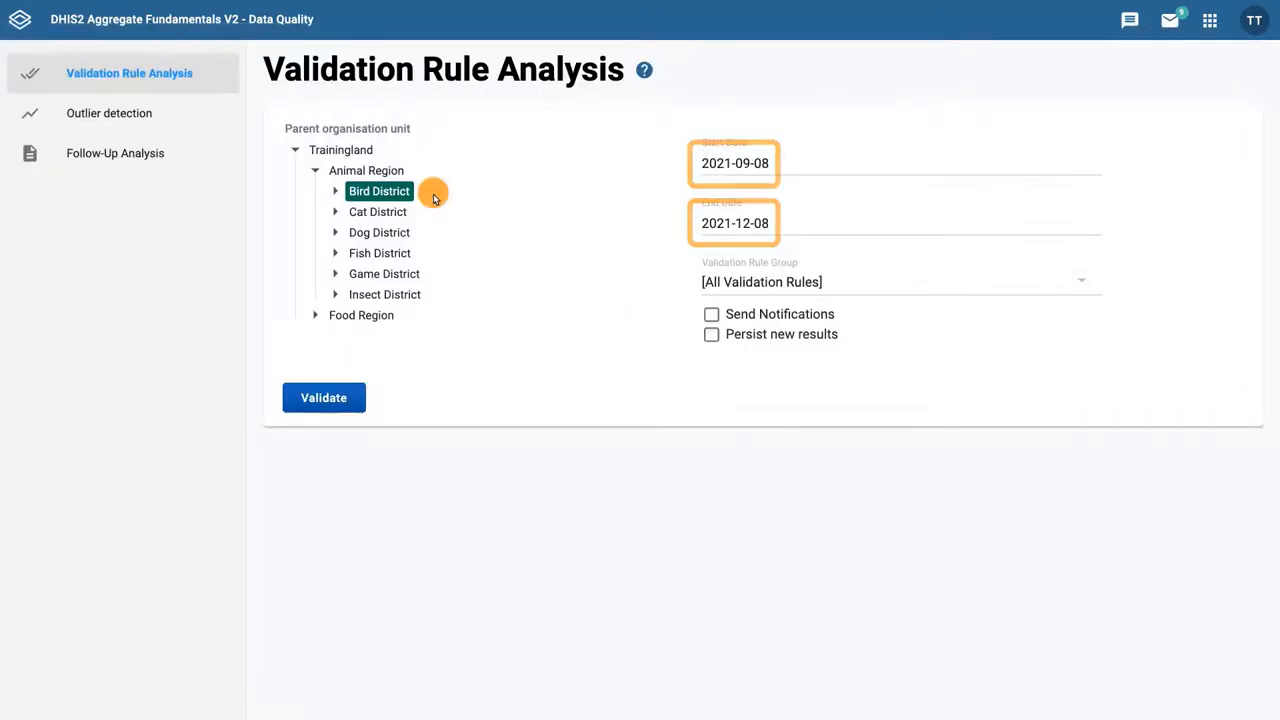
pyautogui.moveTo(432, 198)
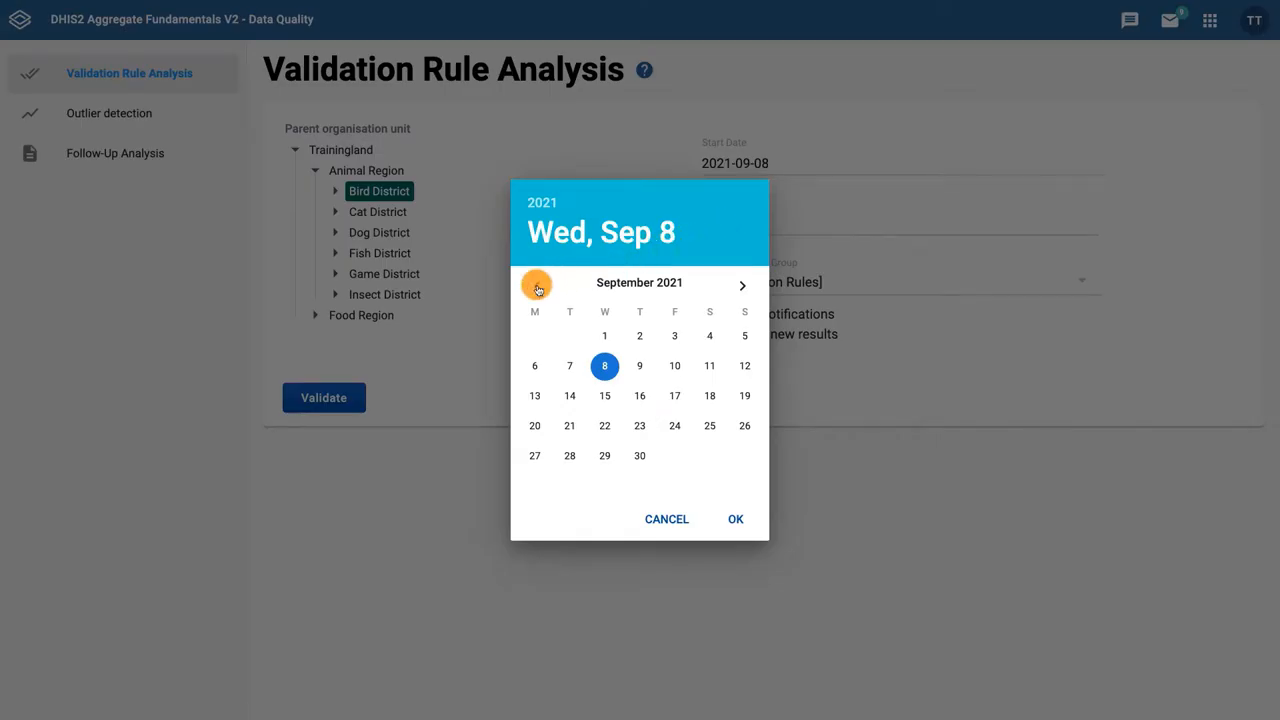
# Step: Set the analysis period from 2021-05-01 to 2021-08-31
pyautogui.click(536, 284)
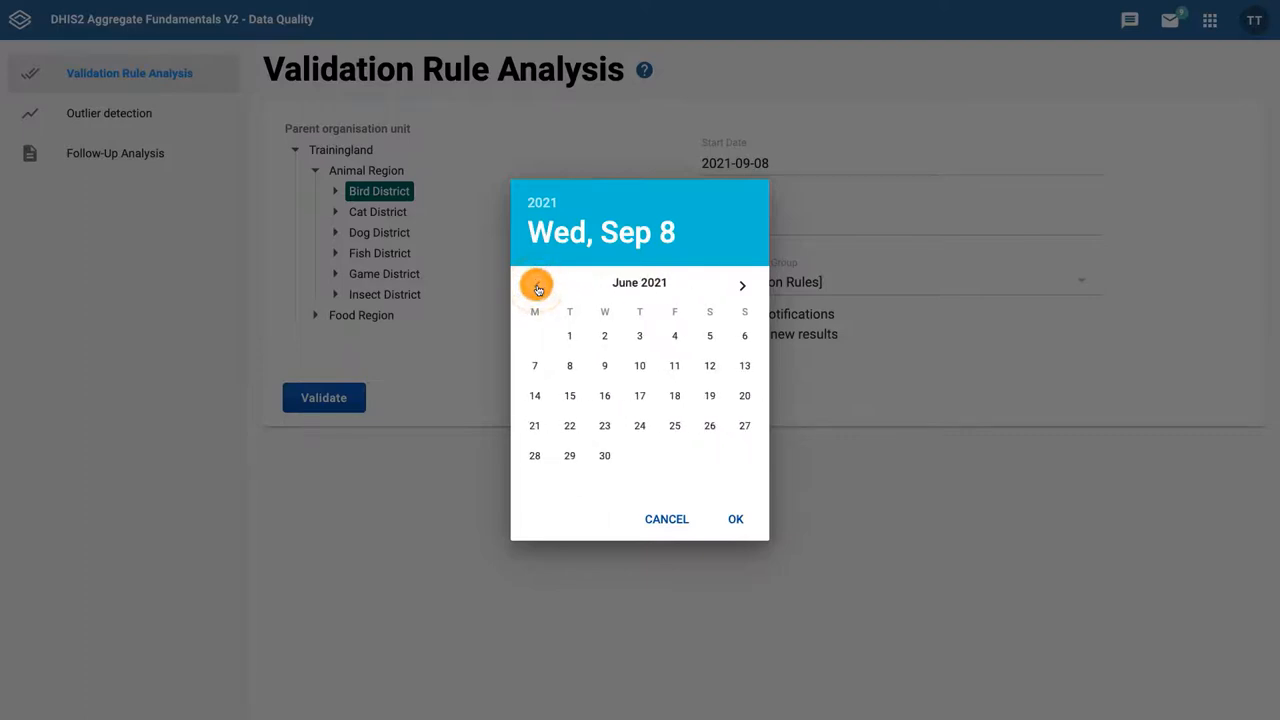
pyautogui.click(536, 284)
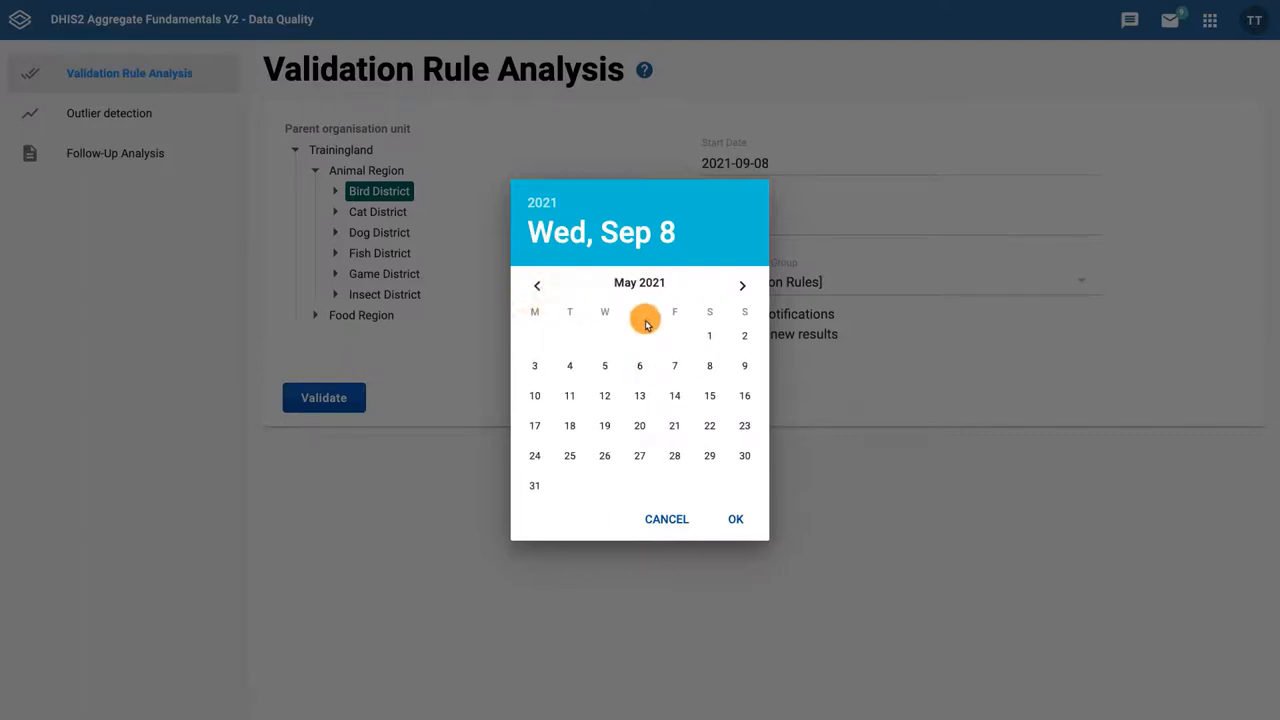
pyautogui.click(708, 336)
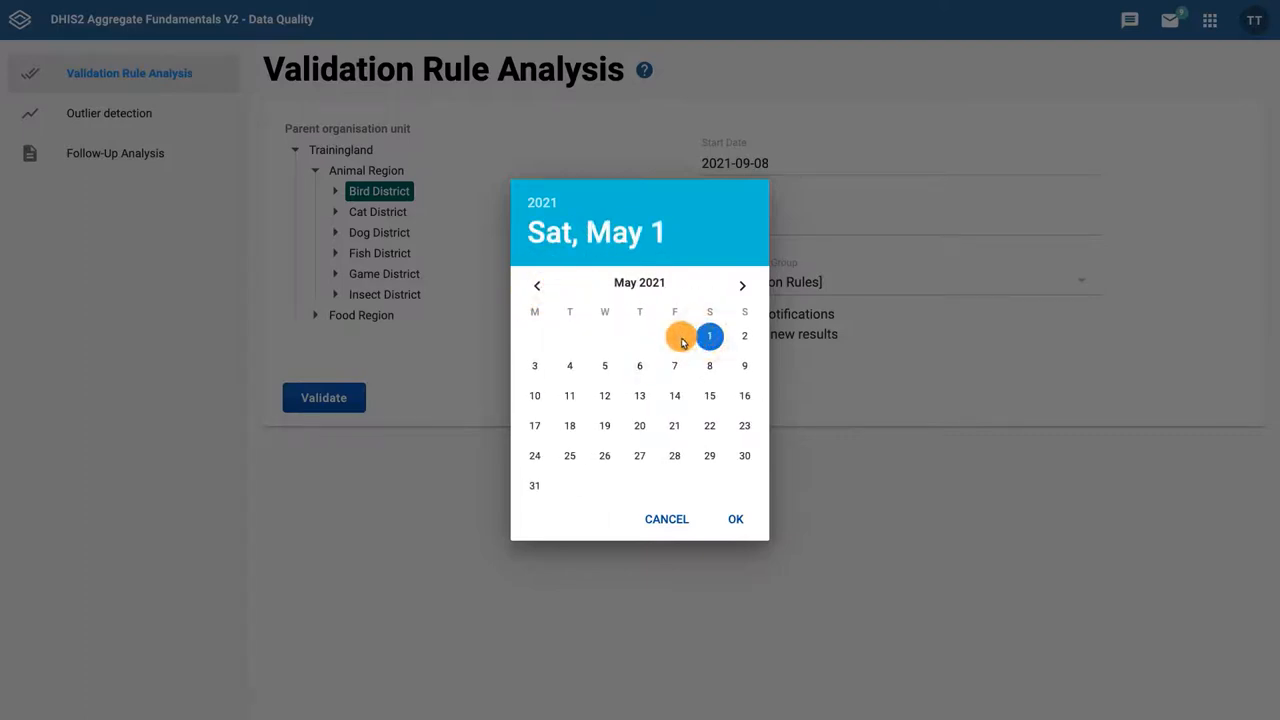
pyautogui.click(736, 518)
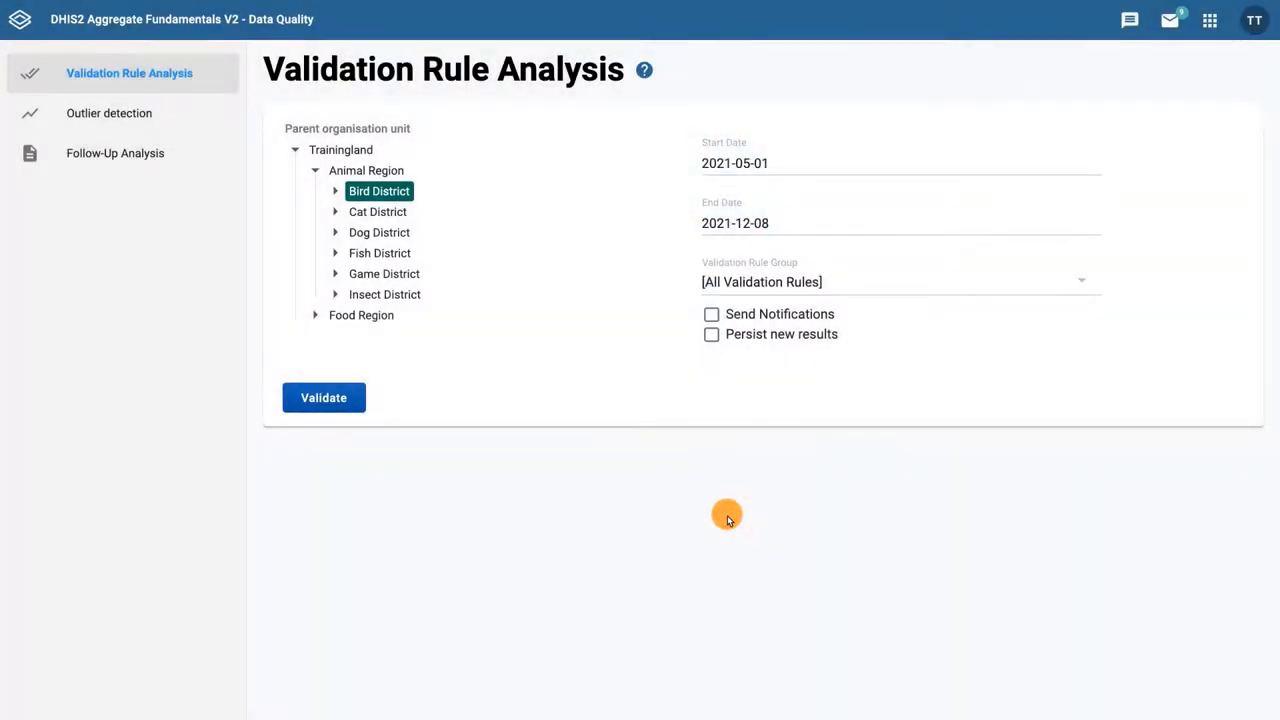
pyautogui.click(736, 224)
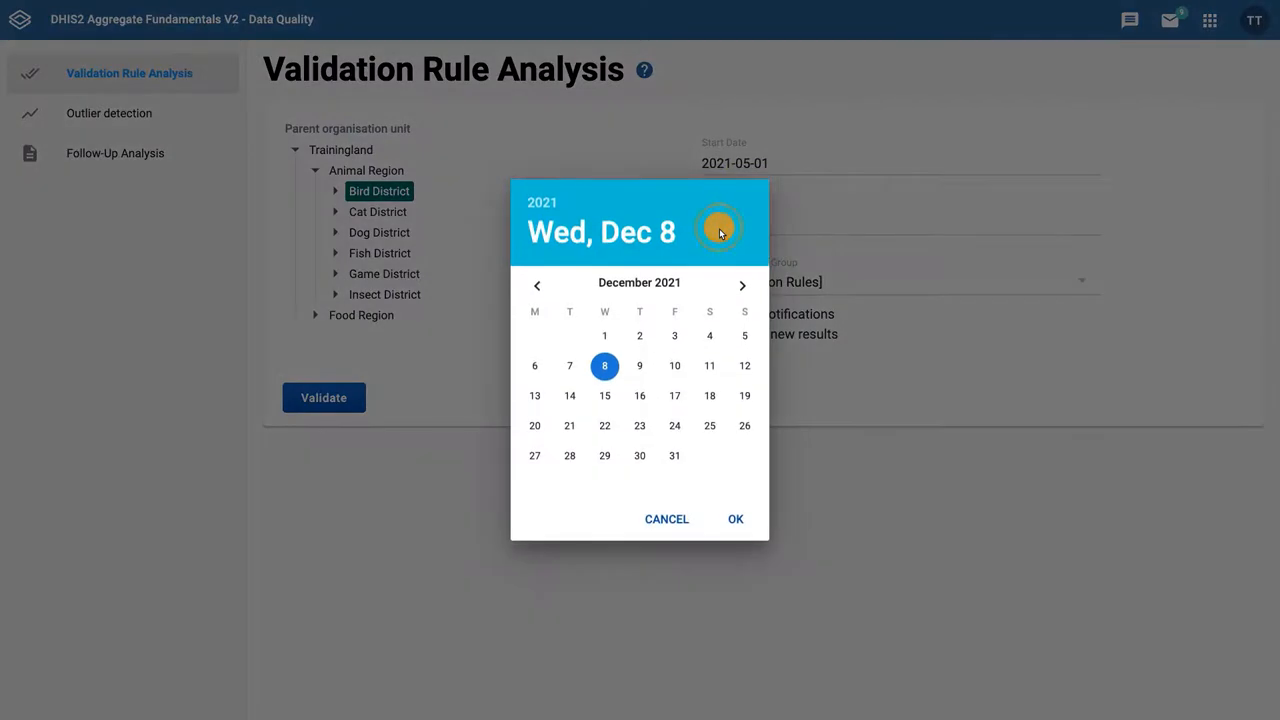
pyautogui.click(536, 284)
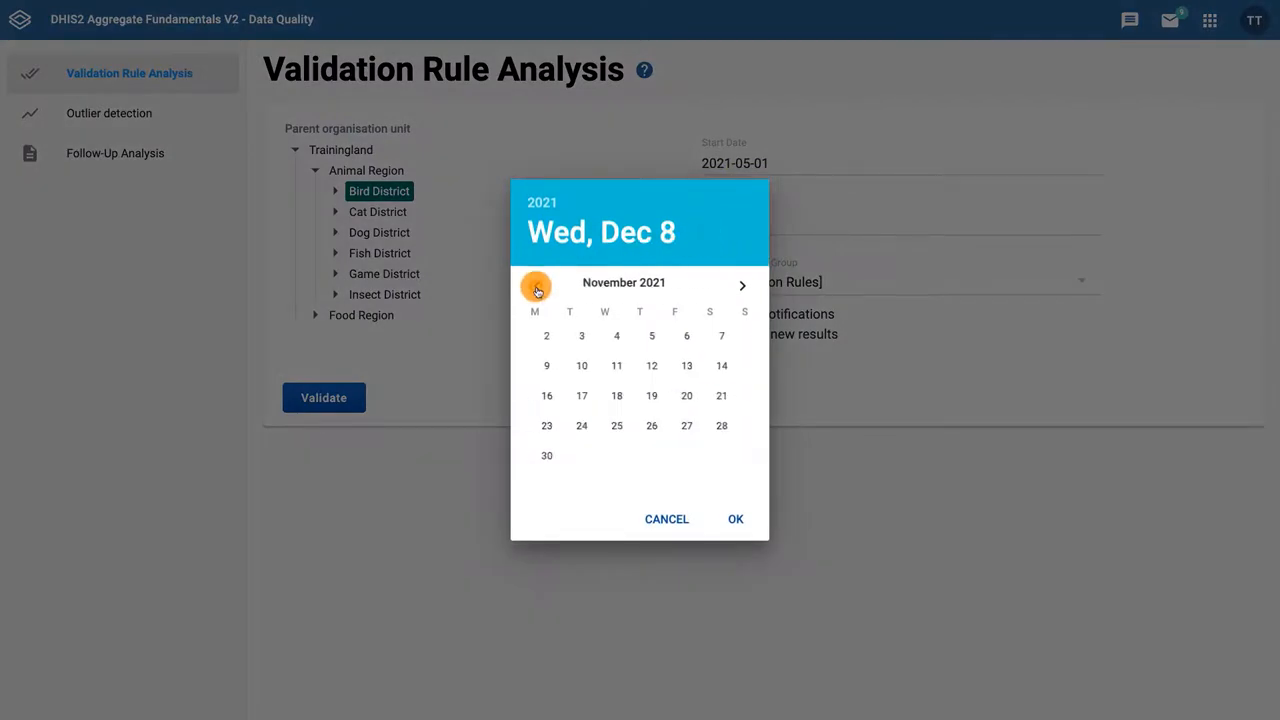
pyautogui.click(536, 286)
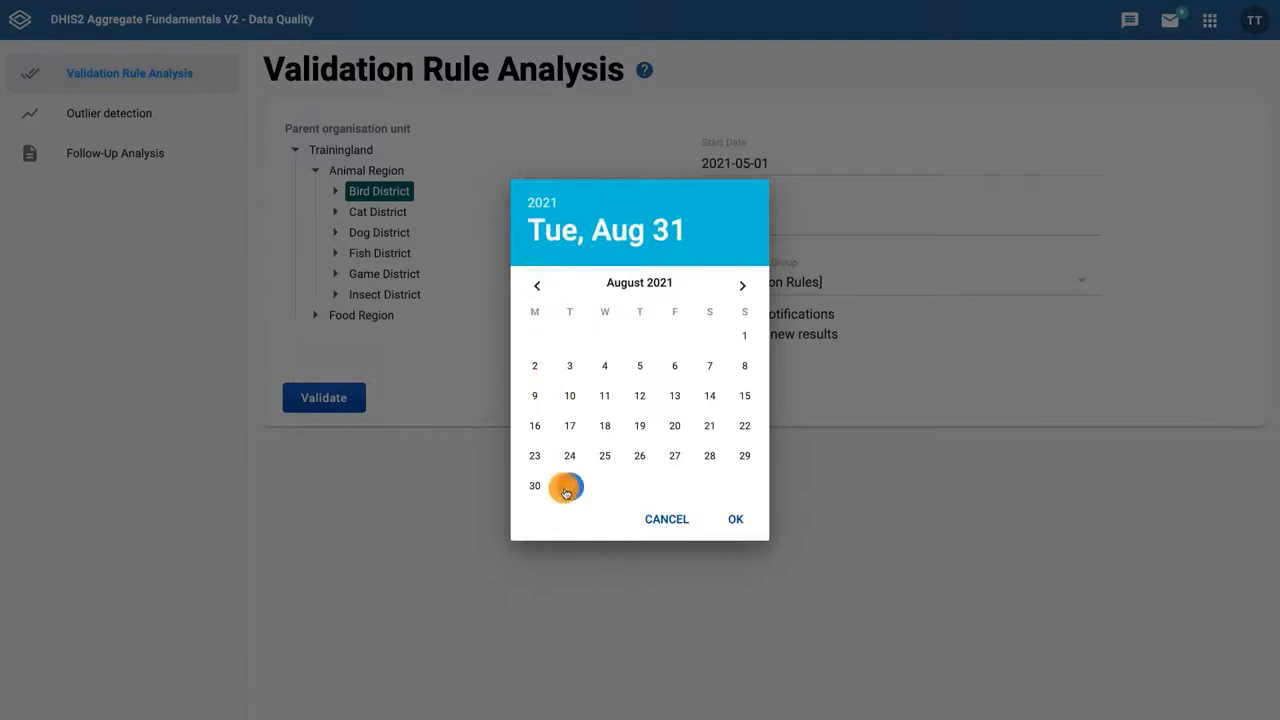
pyautogui.click(736, 518)
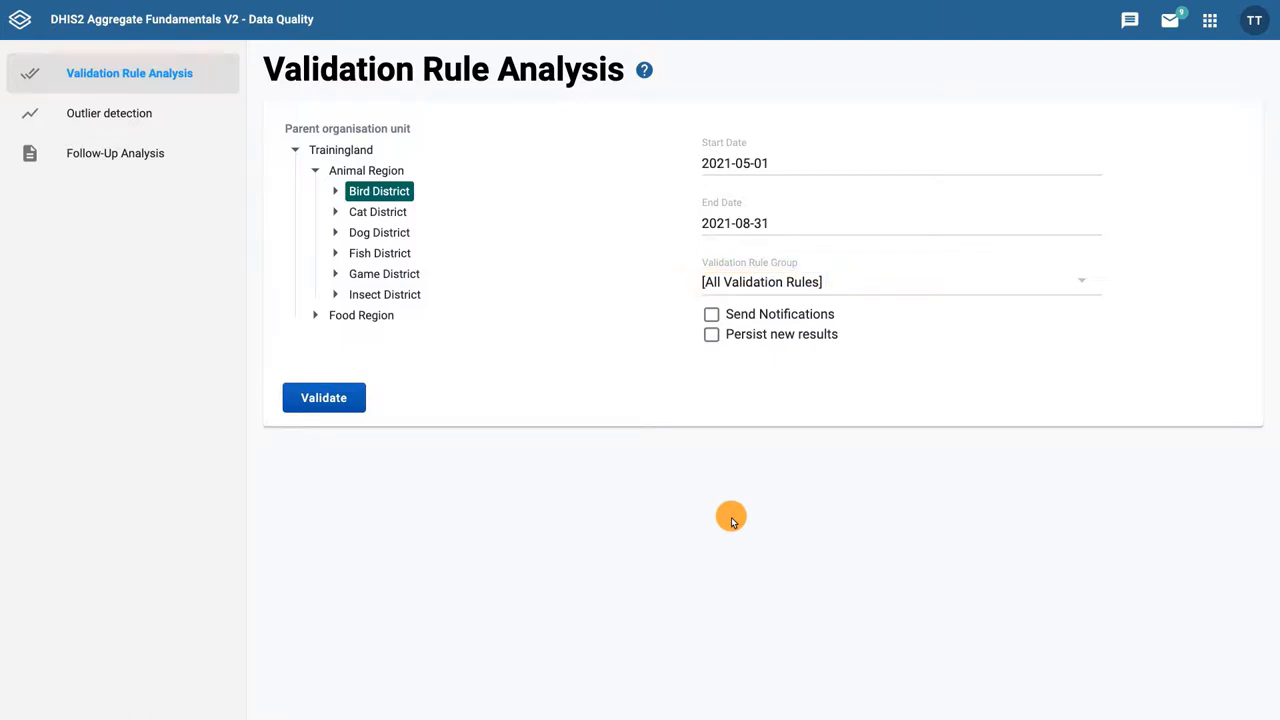
pyautogui.moveTo(730, 418)
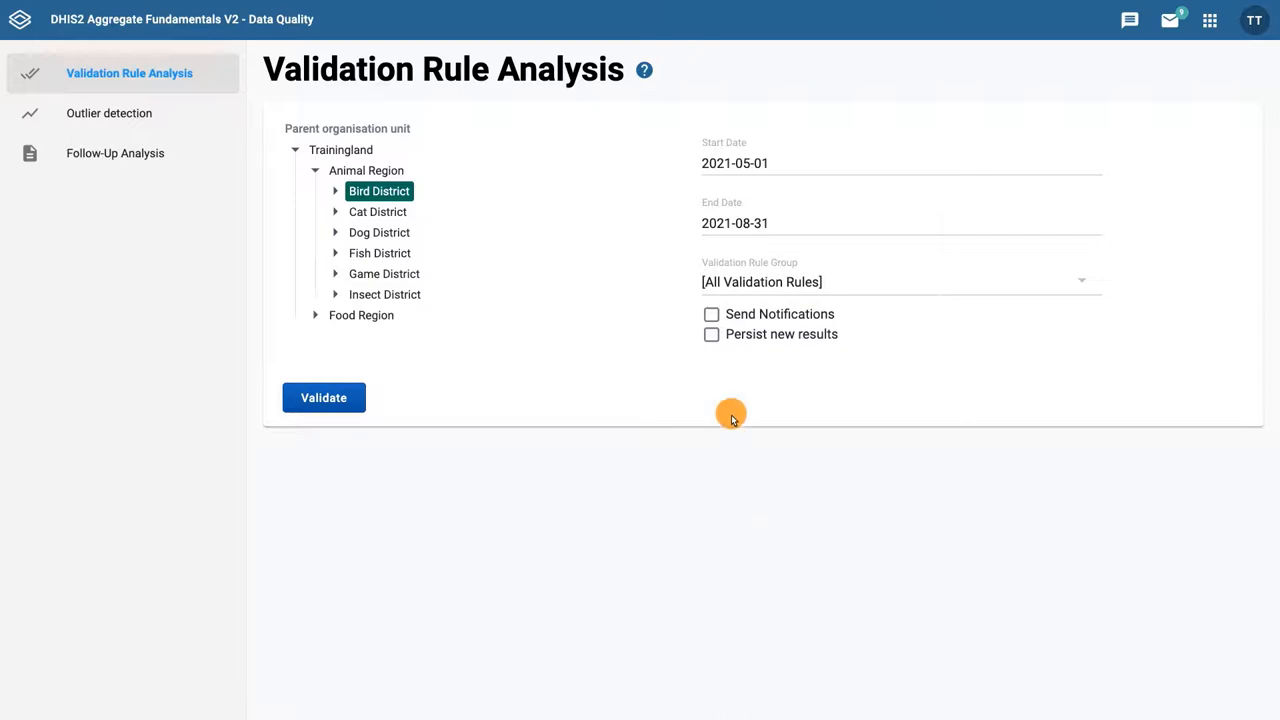
# Step: Restrict the validation rule group to COVID-19
pyautogui.click(890, 280)
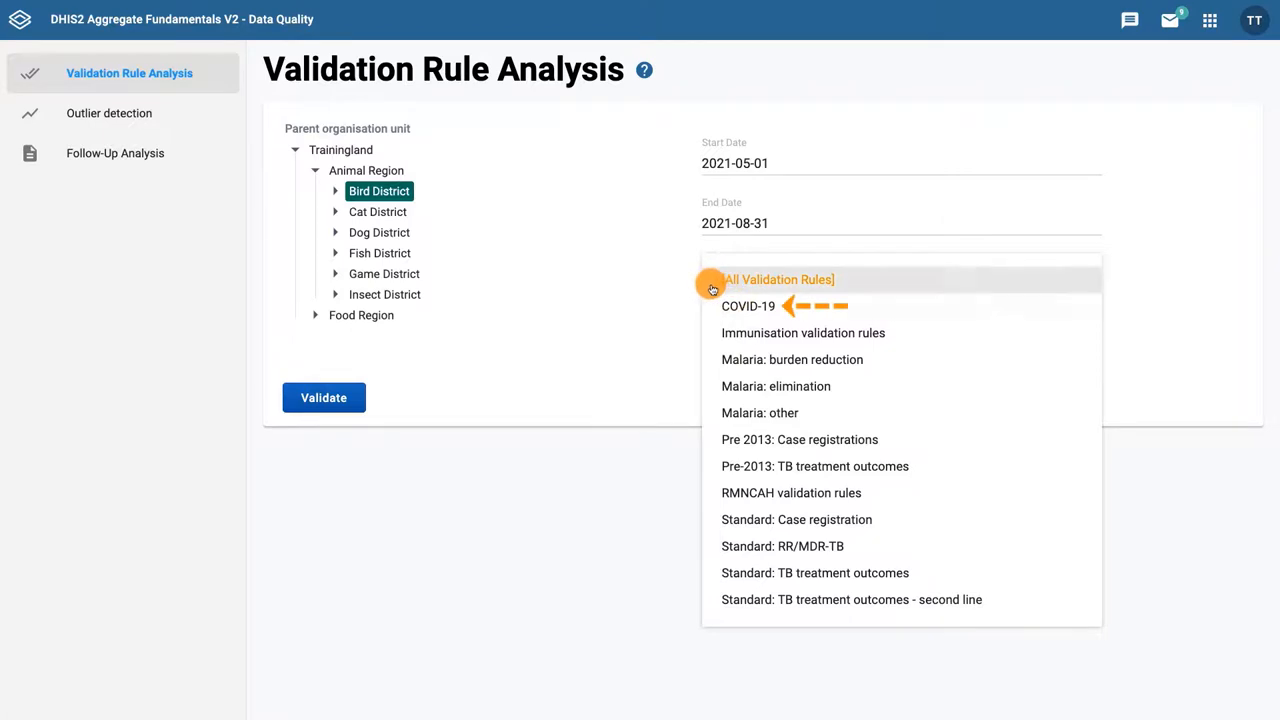
pyautogui.click(748, 306)
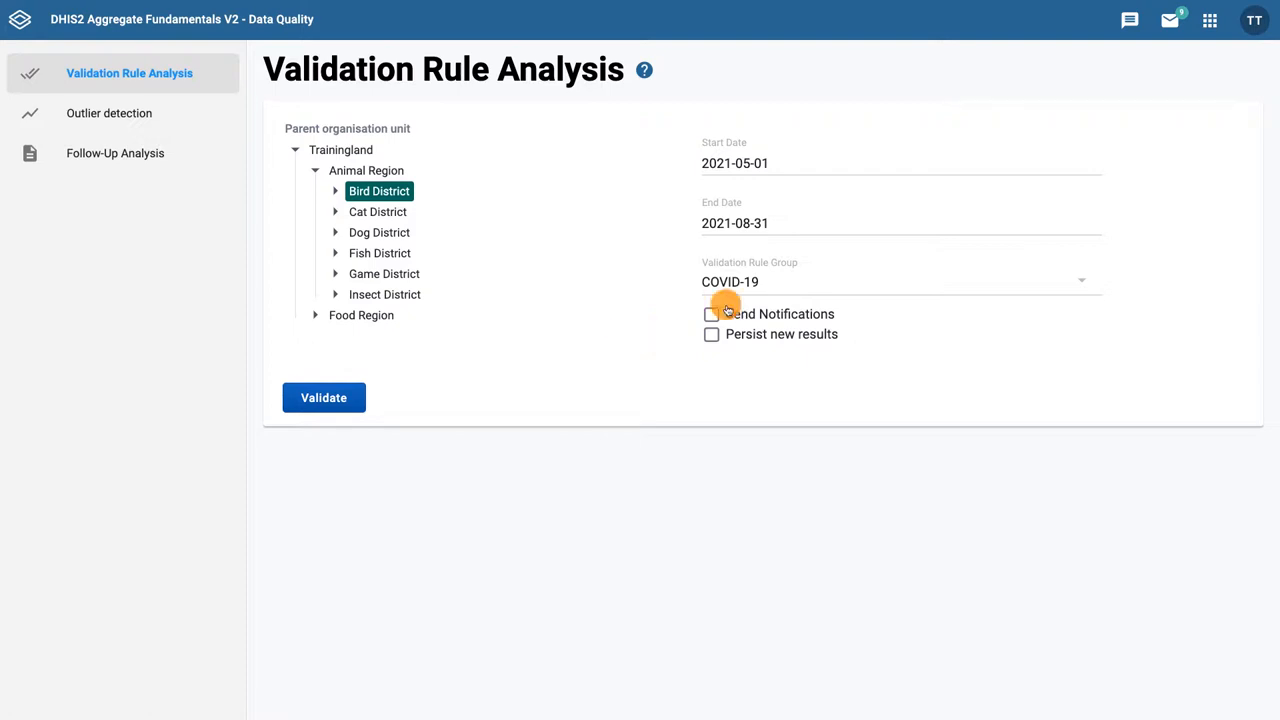
pyautogui.click(324, 396)
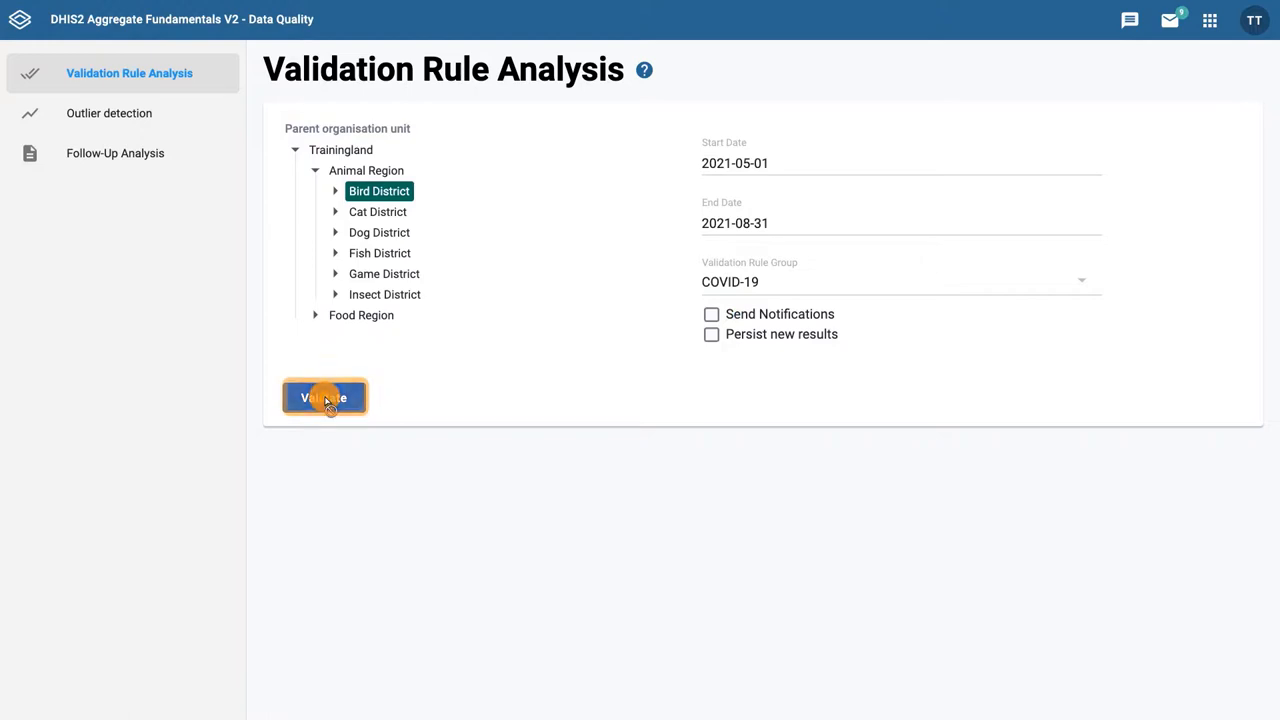
# Step: Run the validation to list COVID-19 rule violations for Cardinal Hospital Gateway PHC
pyautogui.click(324, 396)
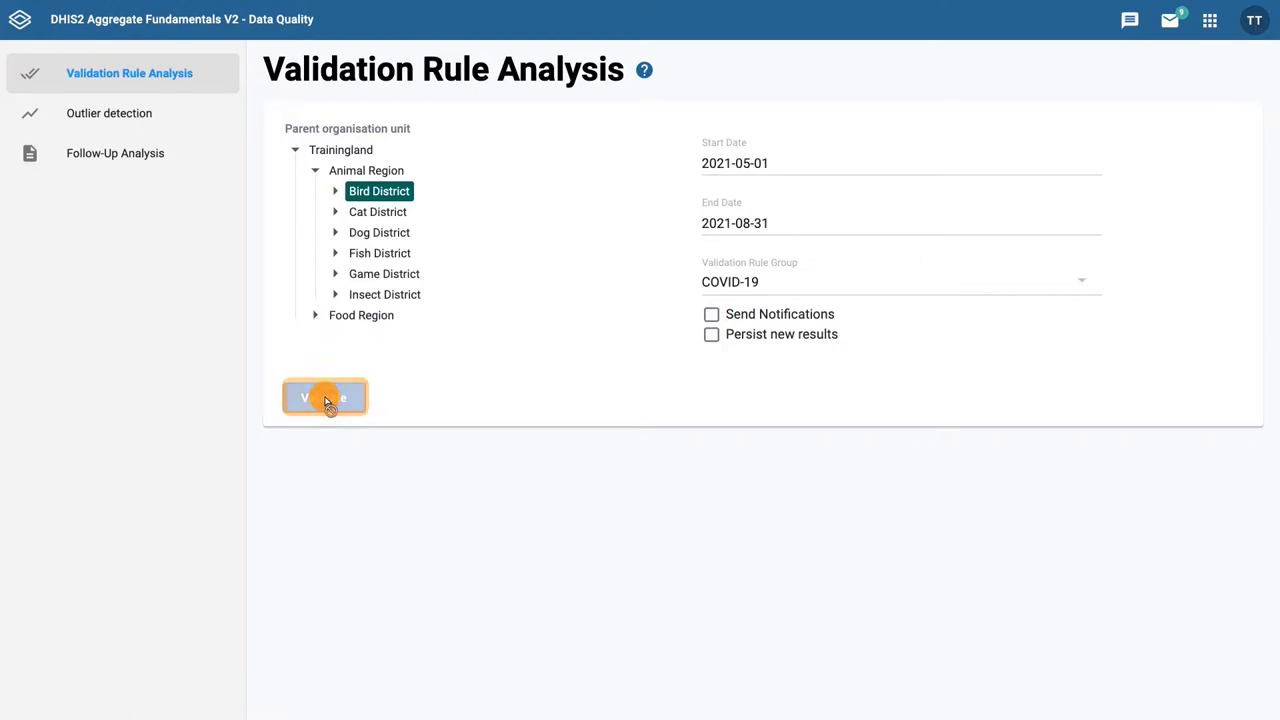
pyautogui.click(324, 396)
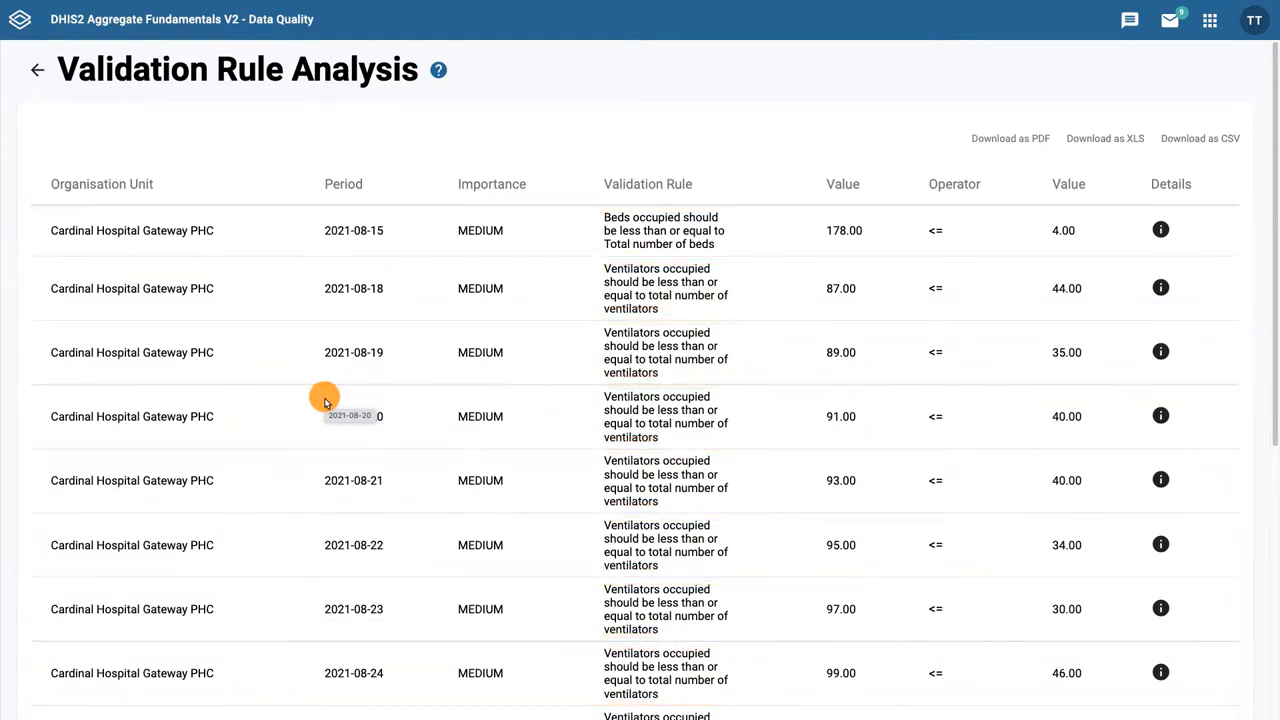
pyautogui.click(132, 230)
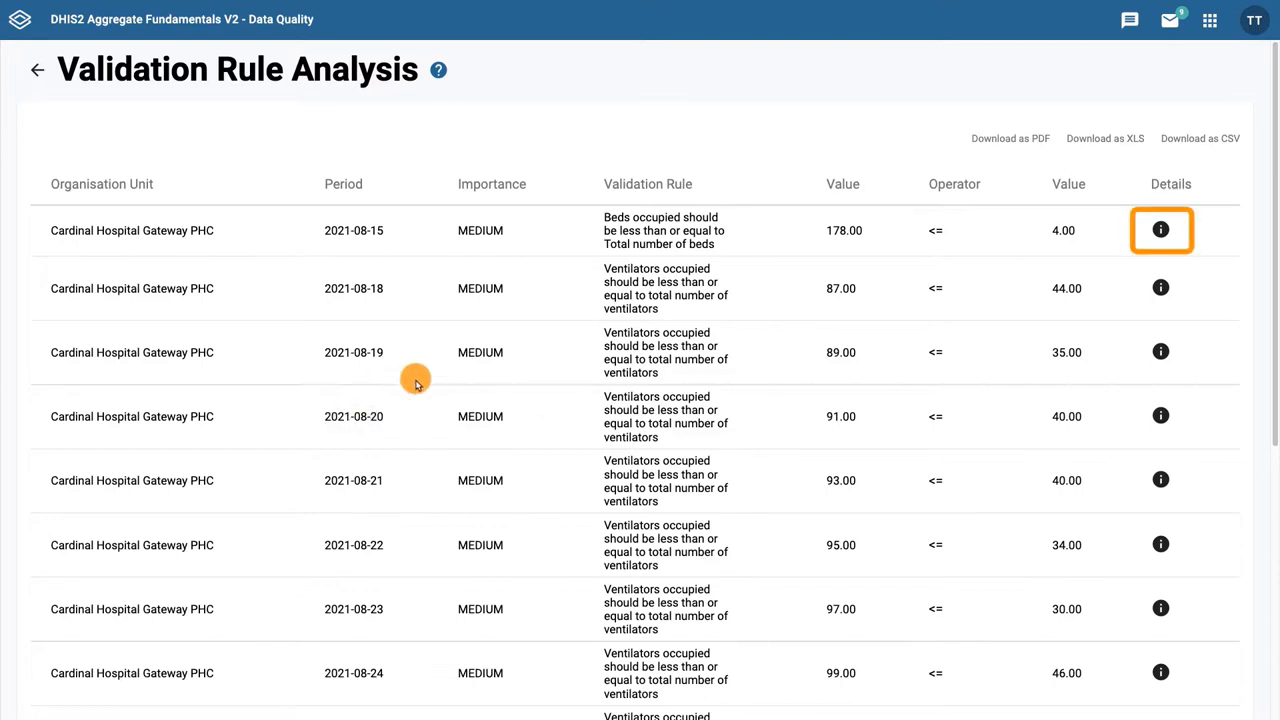
# Step: Show the beds-occupied violation details: 178 occupied beds against a total of 4
pyautogui.click(1160, 230)
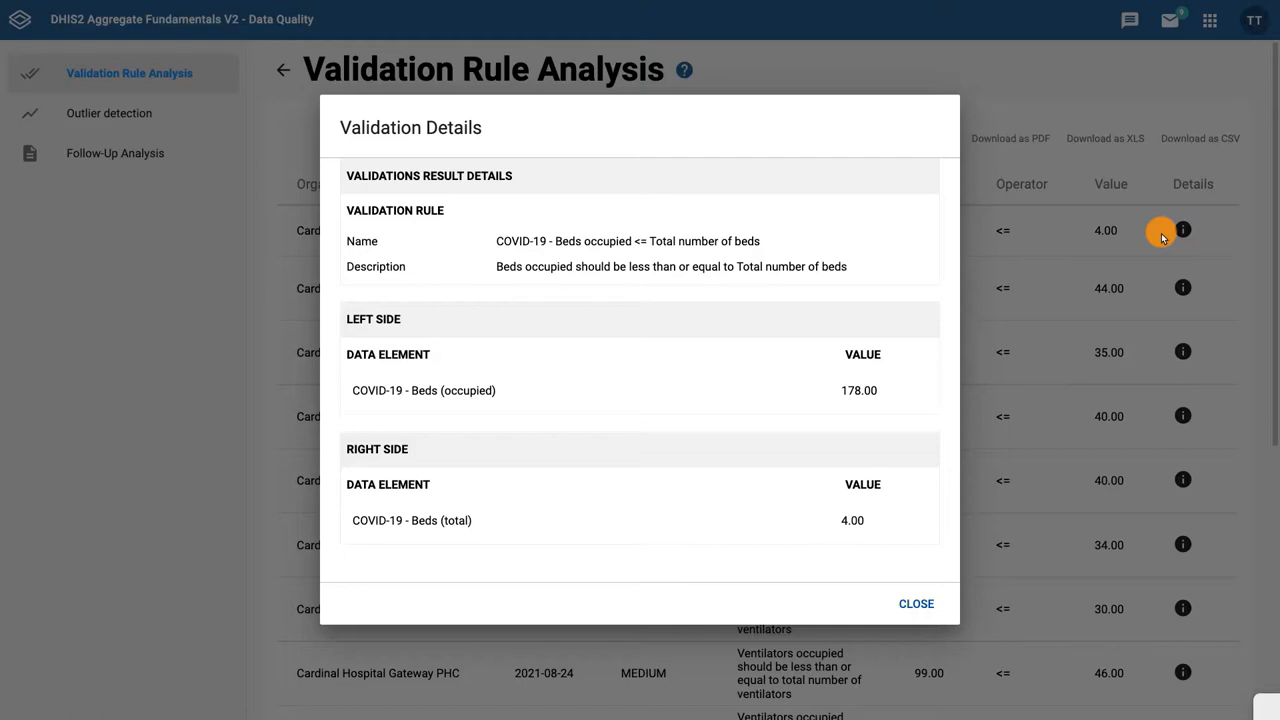
pyautogui.moveTo(1160, 230)
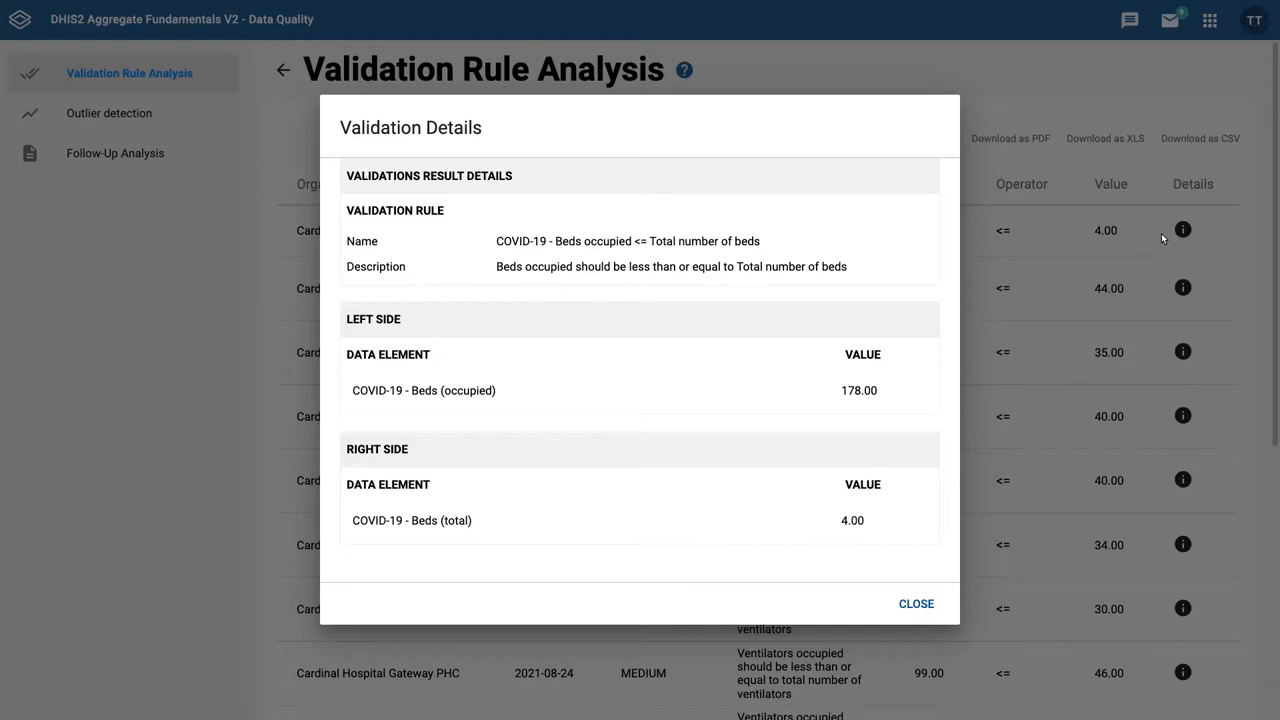